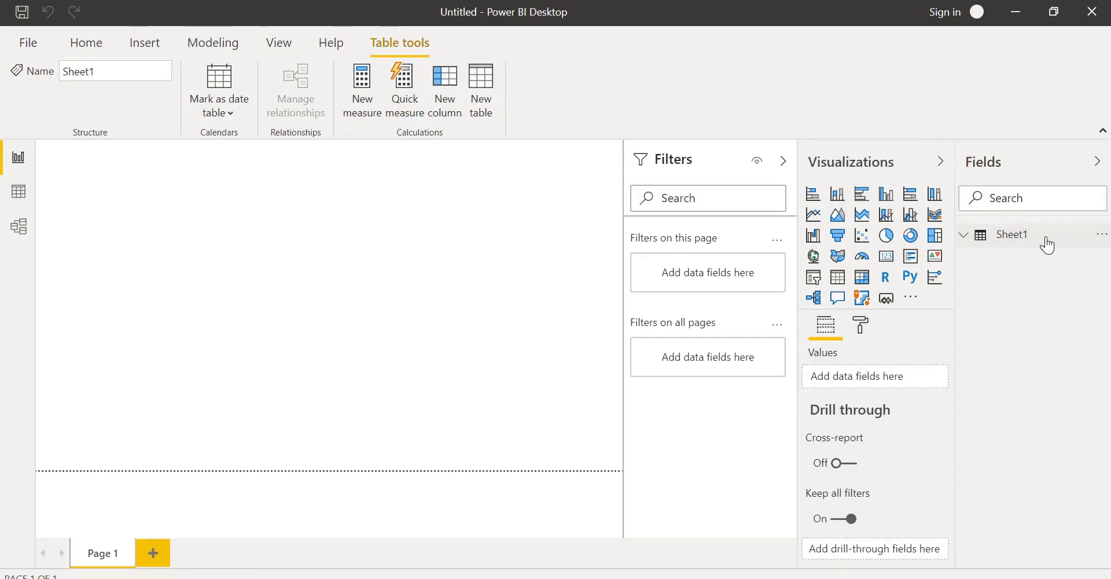
{"action": "mouse_move", "coordinate": [966, 243]}
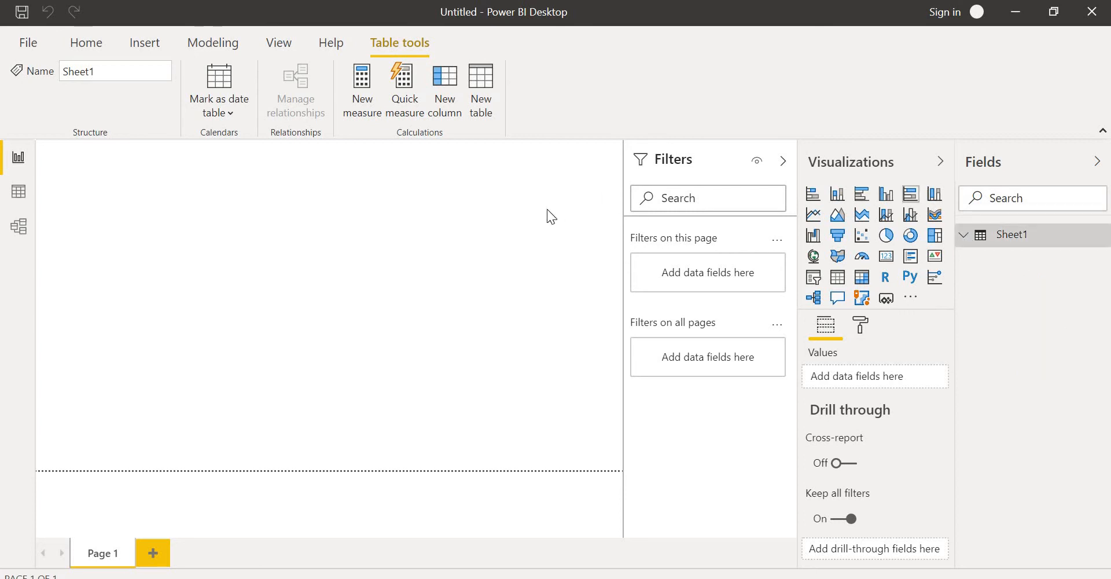
{"action": "mouse_move", "coordinate": [18, 192]}
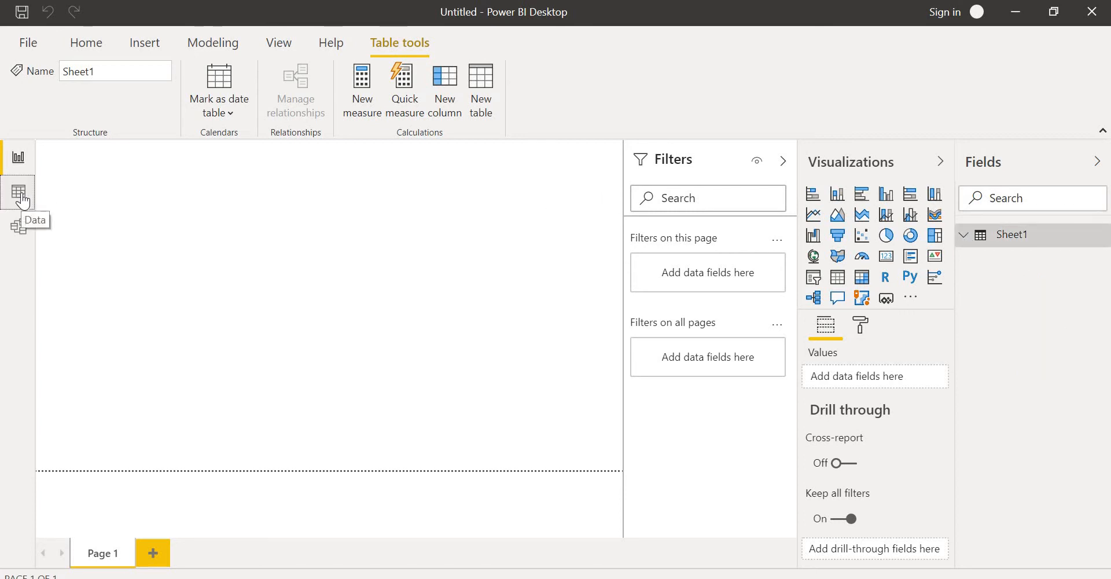
Step: Switch to Data view with the Home ribbon and select the Date column of Sheet3
{"action": "left_click", "coordinate": [17, 192]}
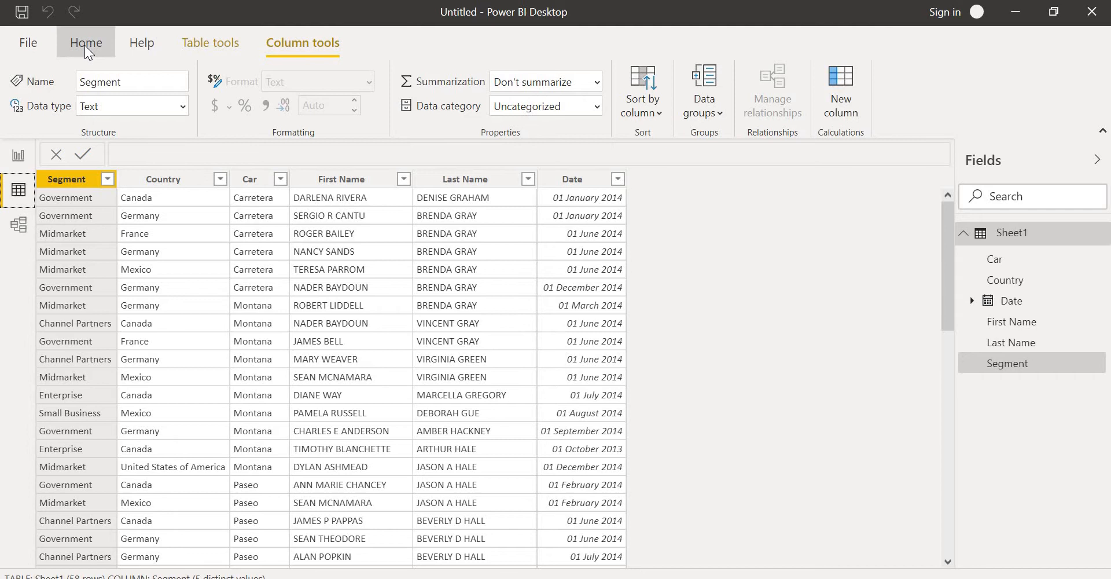
{"action": "left_click", "coordinate": [86, 43]}
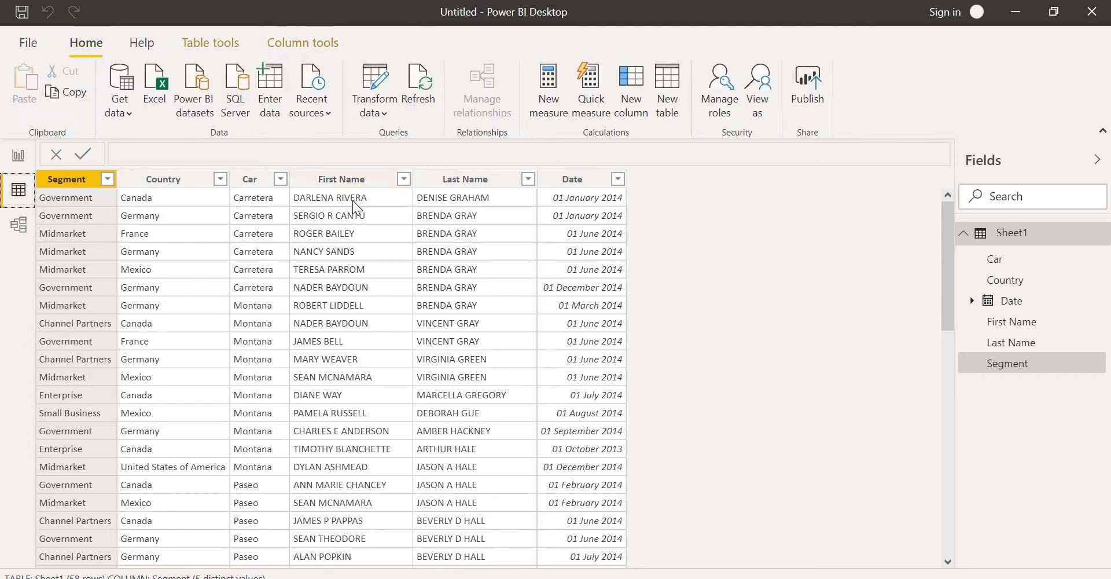
{"action": "mouse_move", "coordinate": [166, 198]}
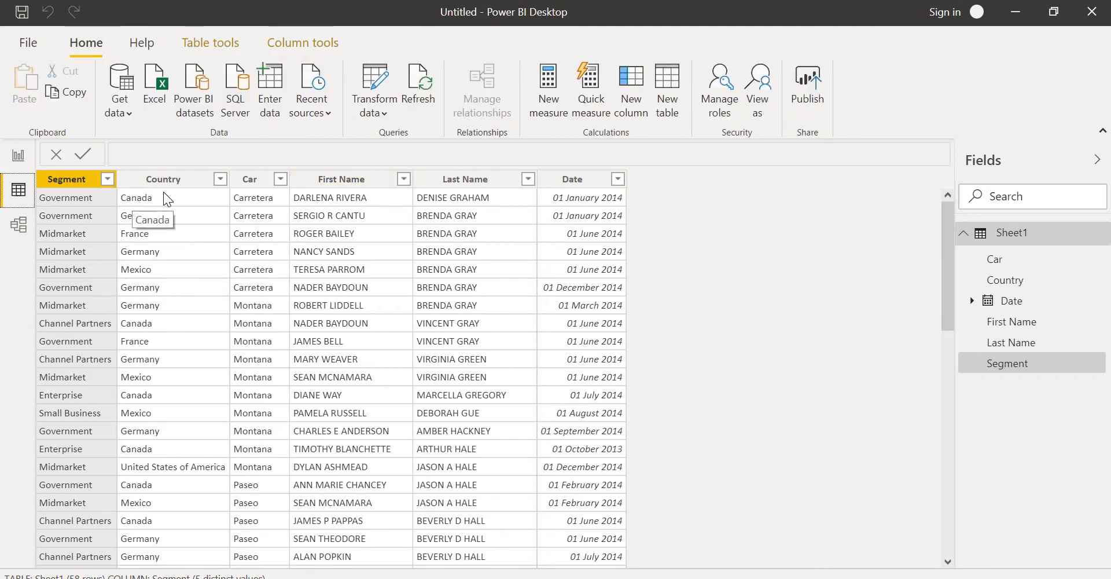
{"action": "mouse_move", "coordinate": [531, 171]}
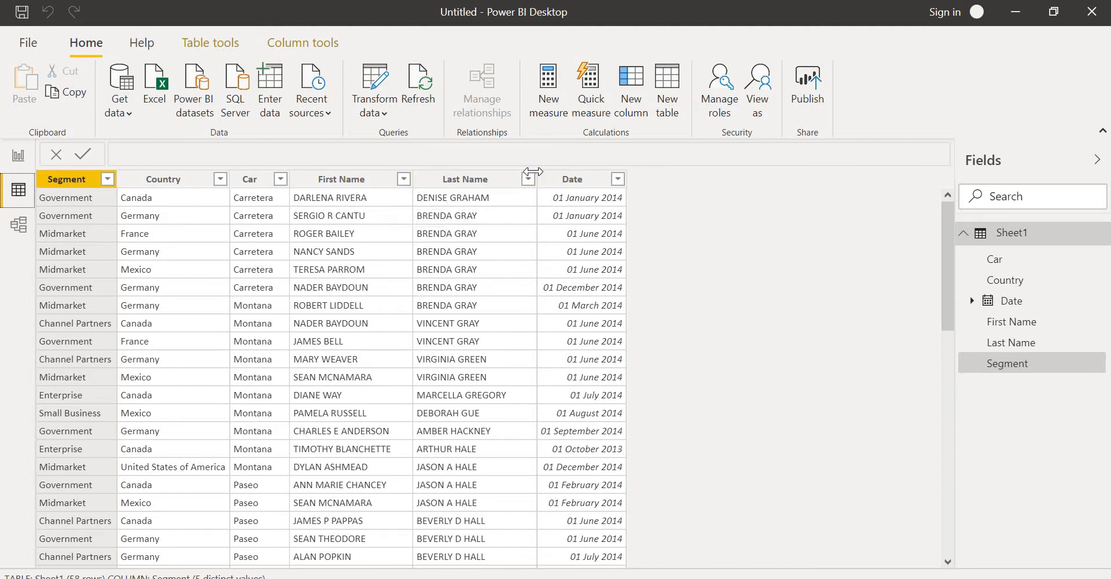
{"action": "mouse_move", "coordinate": [425, 184]}
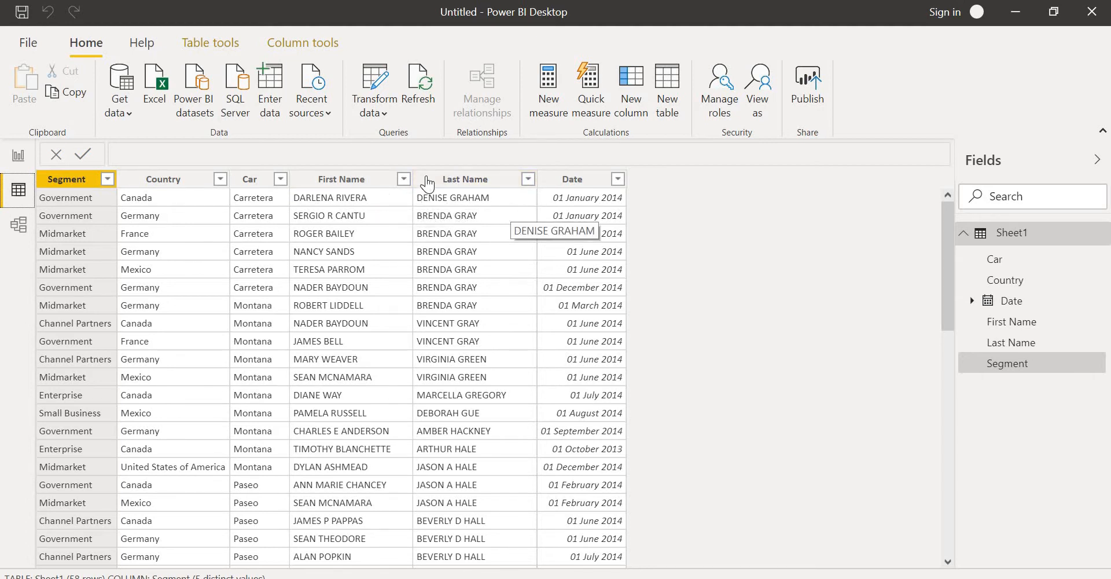
{"action": "mouse_move", "coordinate": [482, 191]}
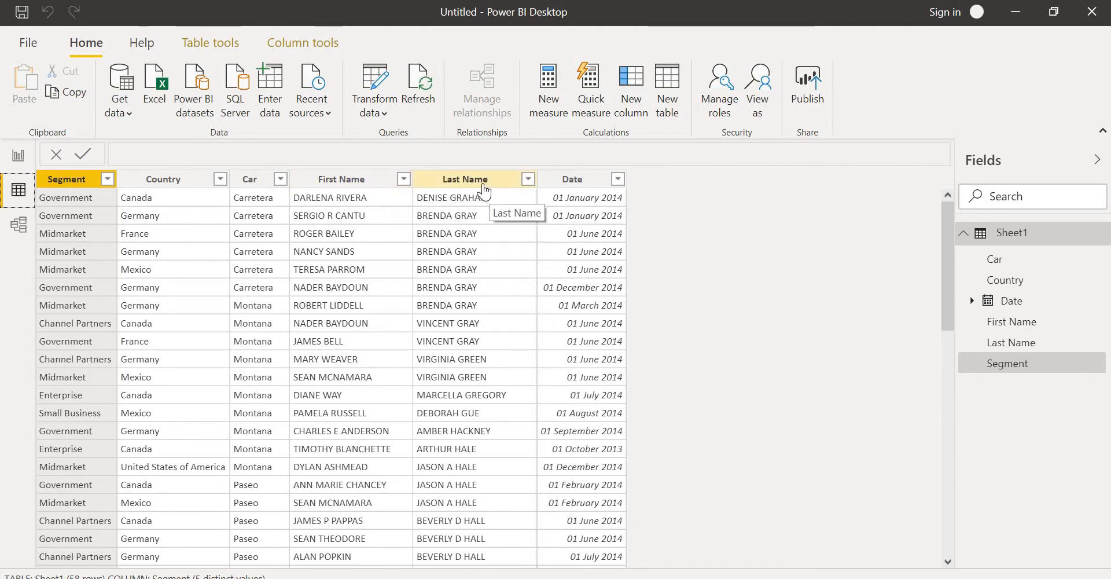
{"action": "mouse_move", "coordinate": [458, 197]}
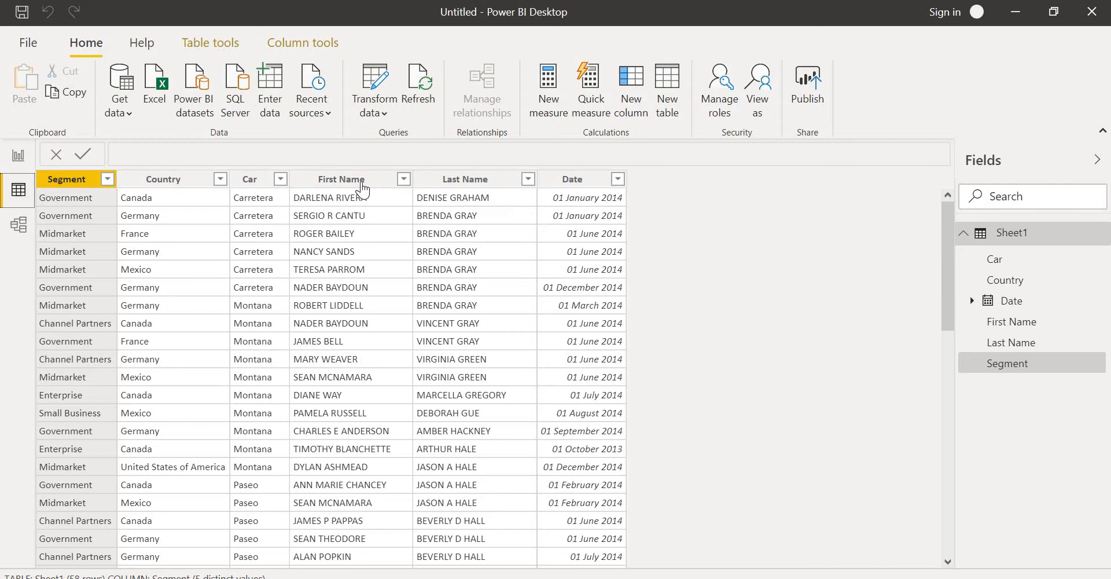
{"action": "mouse_move", "coordinate": [461, 178]}
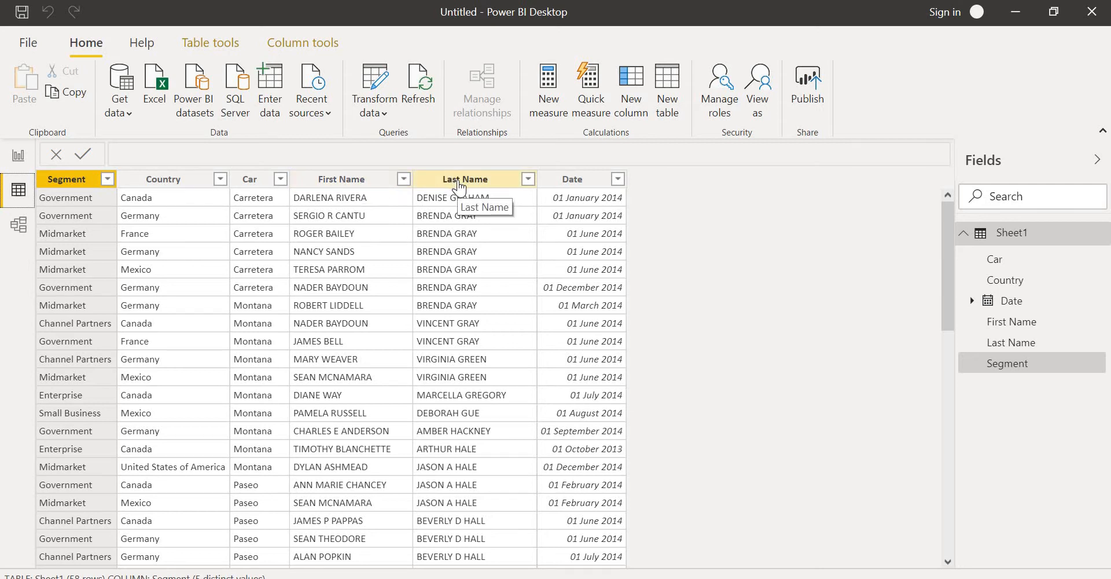
{"action": "mouse_move", "coordinate": [648, 203]}
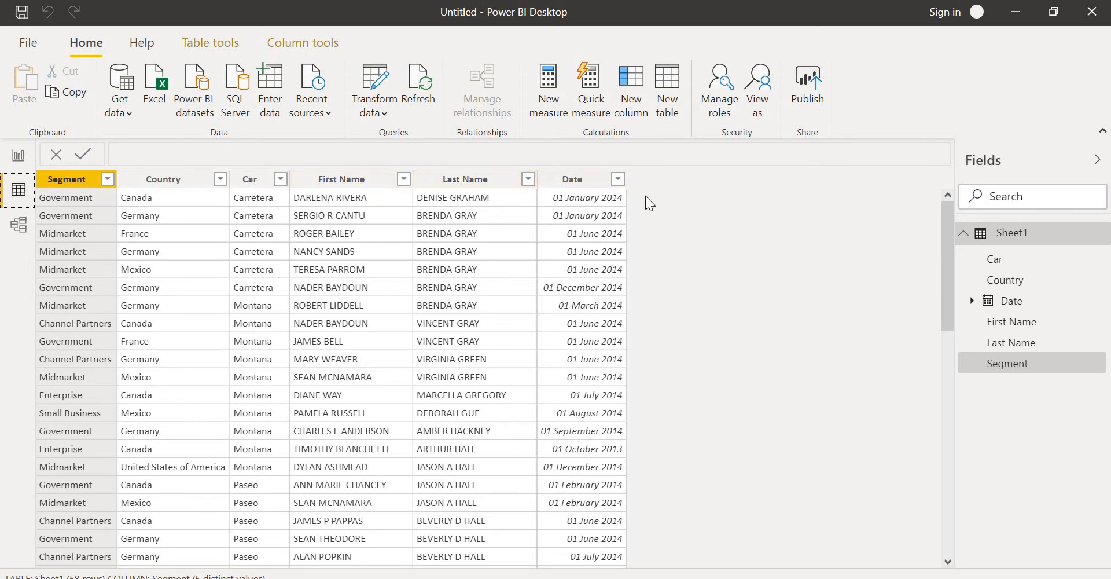
{"action": "mouse_move", "coordinate": [630, 88]}
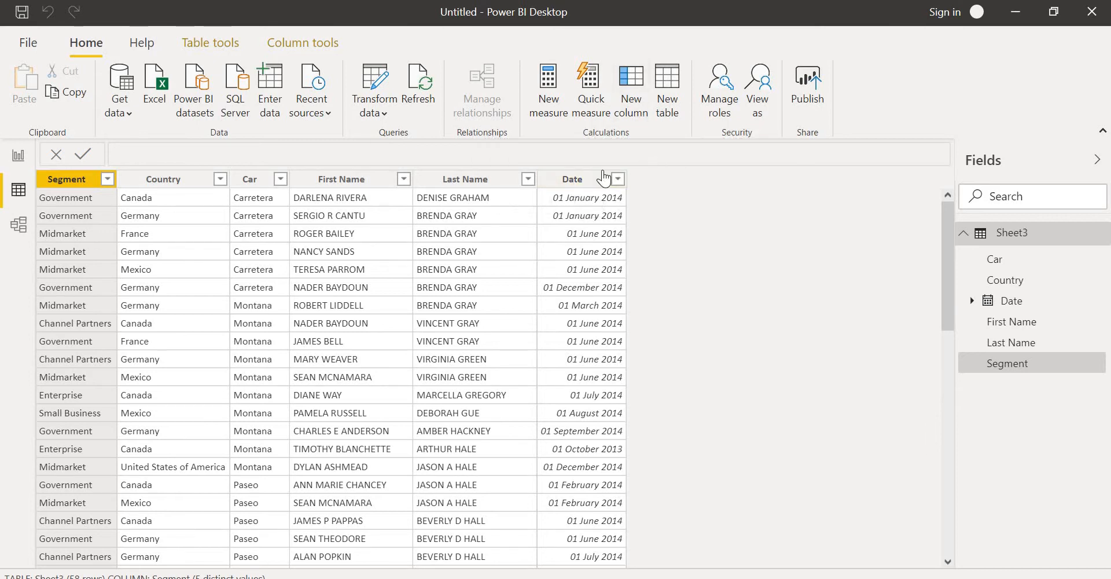
{"action": "left_click", "coordinate": [572, 178]}
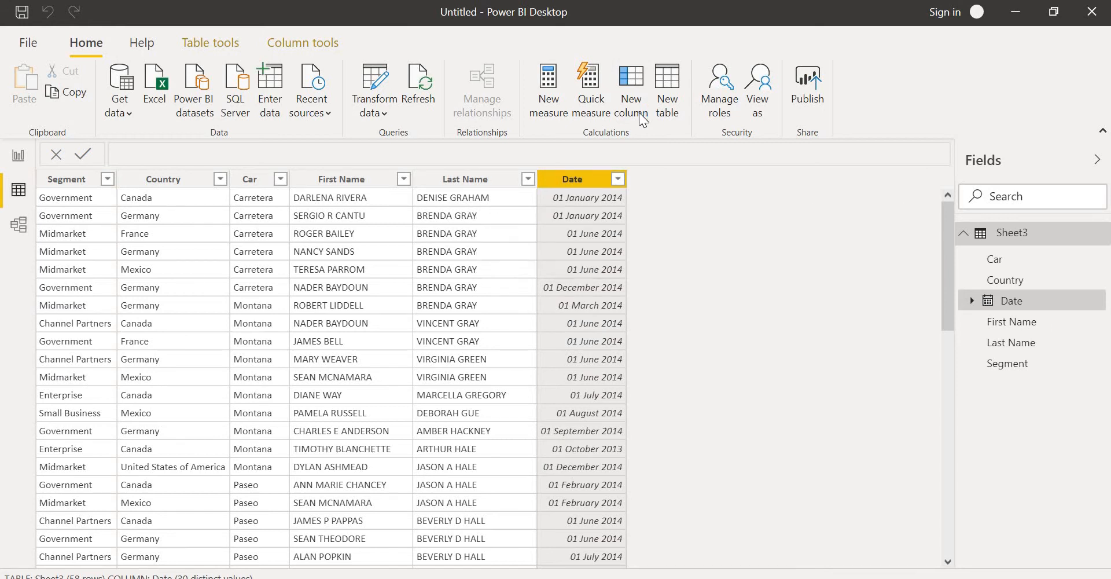
Step: Start a new column formula 'full name=CONCATENATE(' using the autocomplete function
{"action": "left_click", "coordinate": [630, 88]}
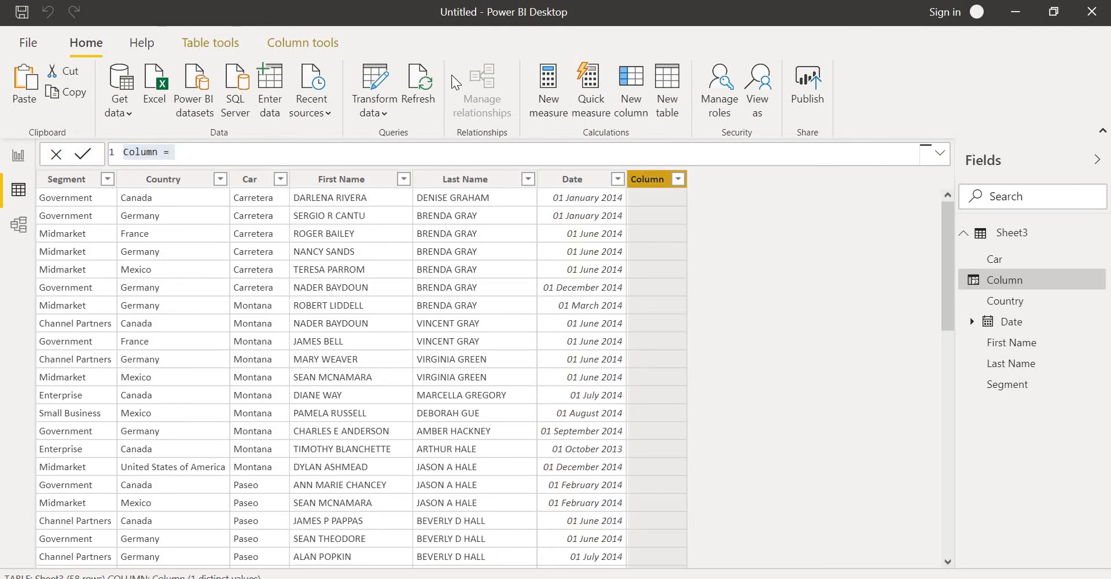
{"action": "left_click", "coordinate": [170, 153]}
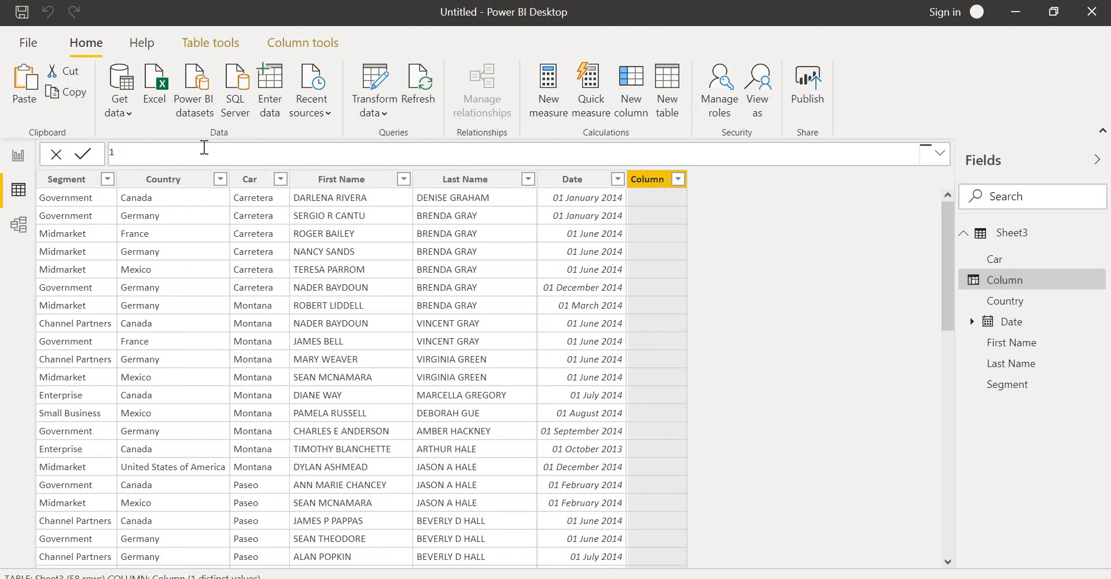
{"action": "type", "text": "full"}
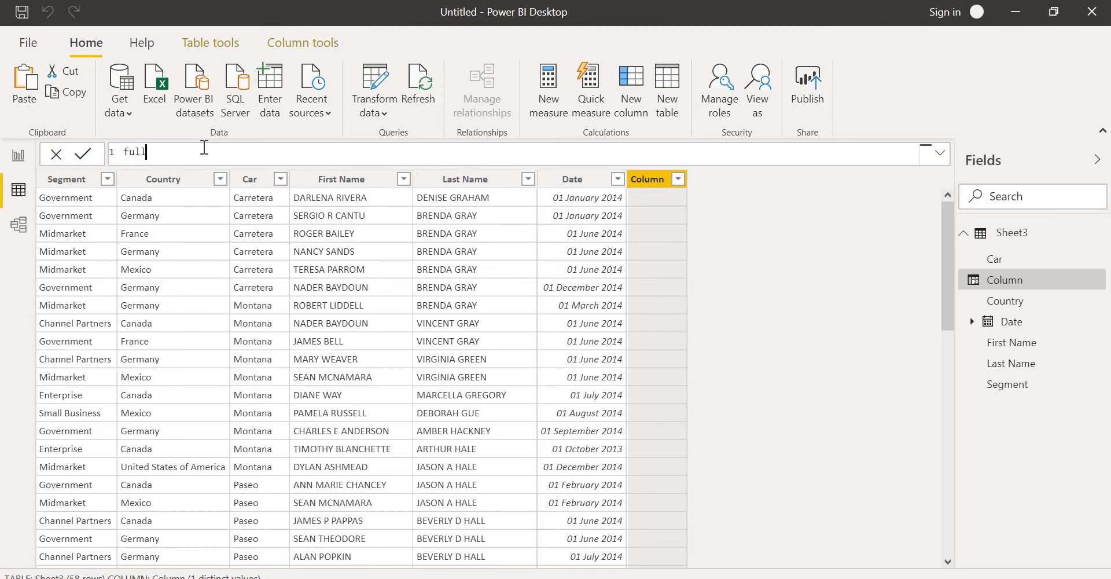
{"action": "type", "text": "name"}
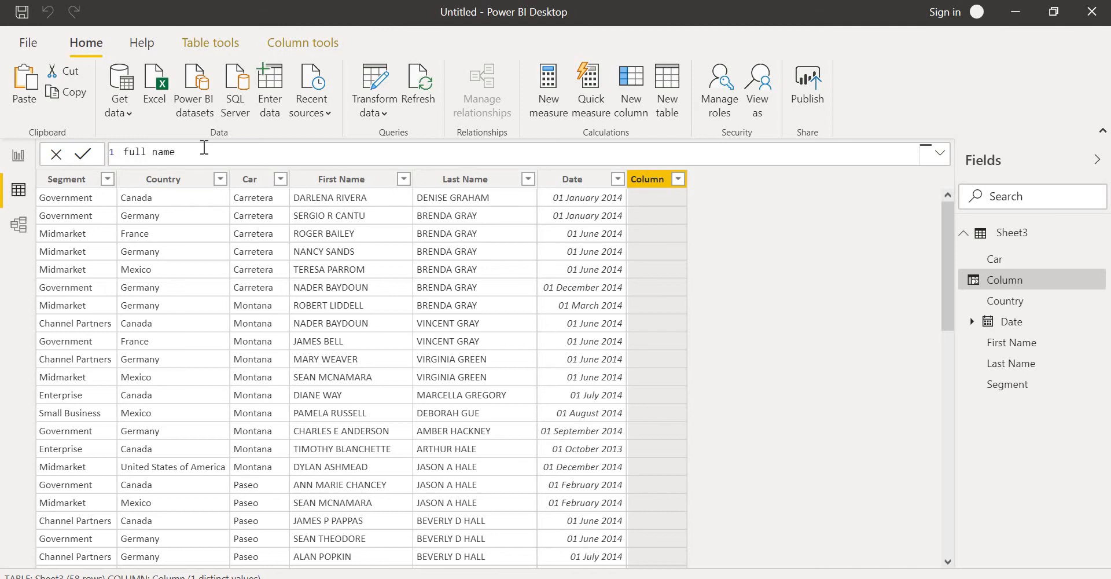
{"action": "type", "text": "=c"}
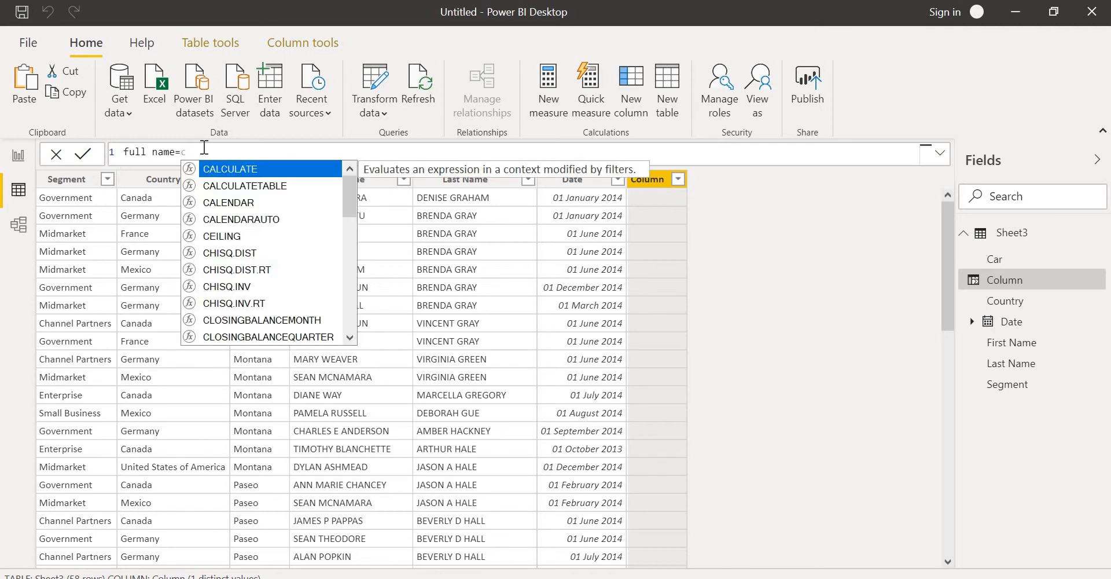
{"action": "type", "text": "a"}
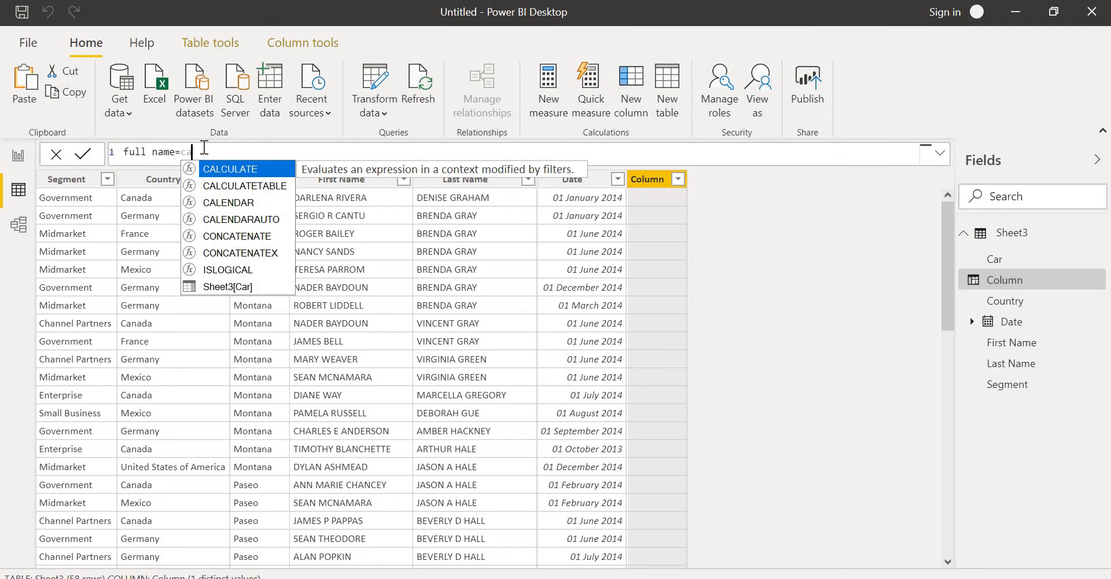
{"action": "type", "text": "on"}
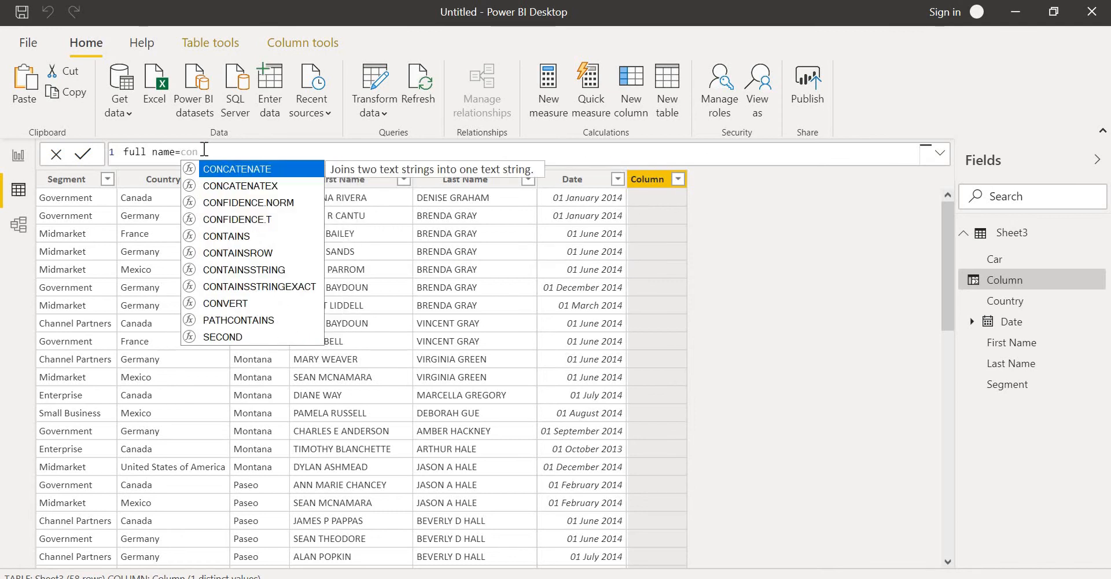
{"action": "left_click", "coordinate": [236, 169]}
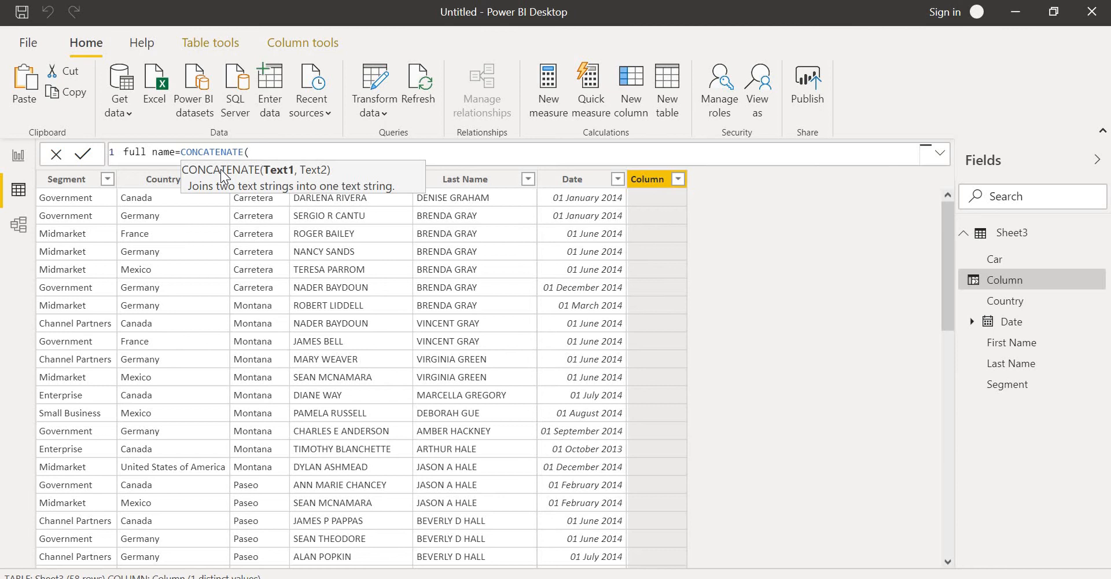
Step: Fill the arguments as Sheet3[First Name] and Sheet3[Last Name] from autocomplete
{"action": "type", "text": "sh"}
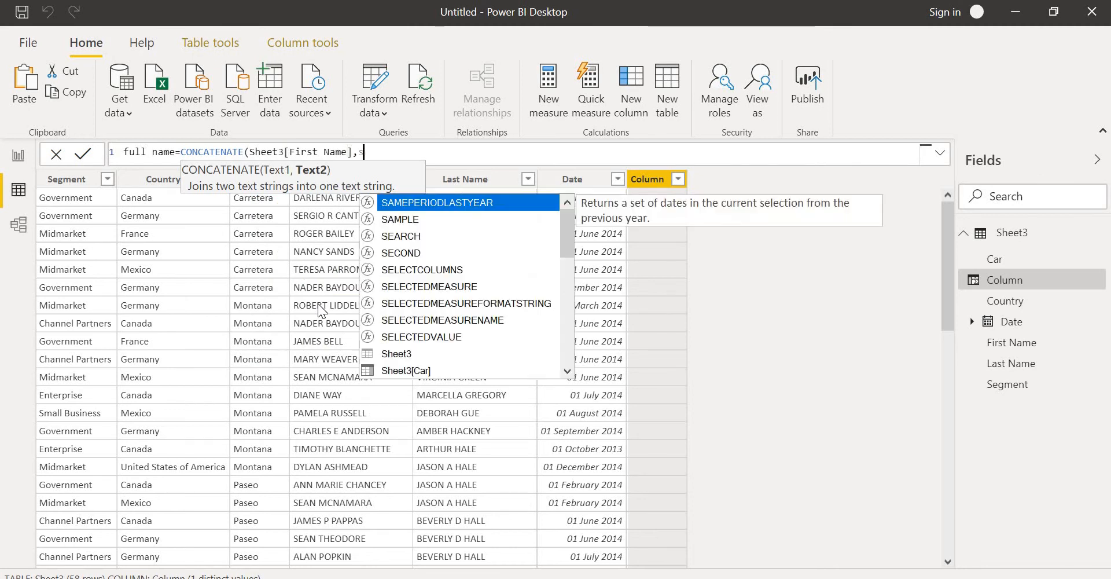
{"action": "type", "text": "h"}
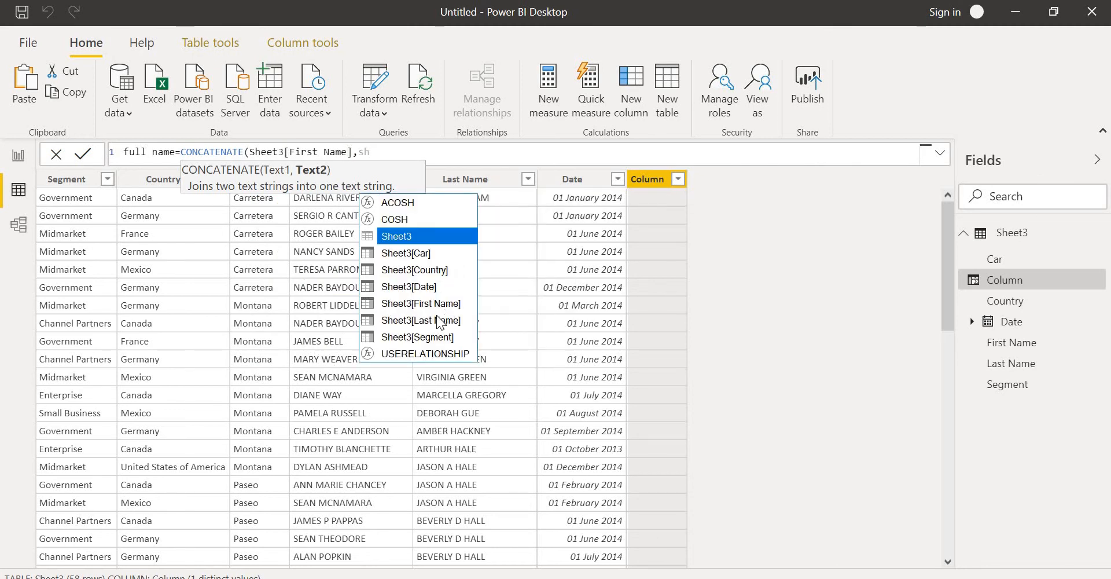
{"action": "left_click", "coordinate": [421, 319]}
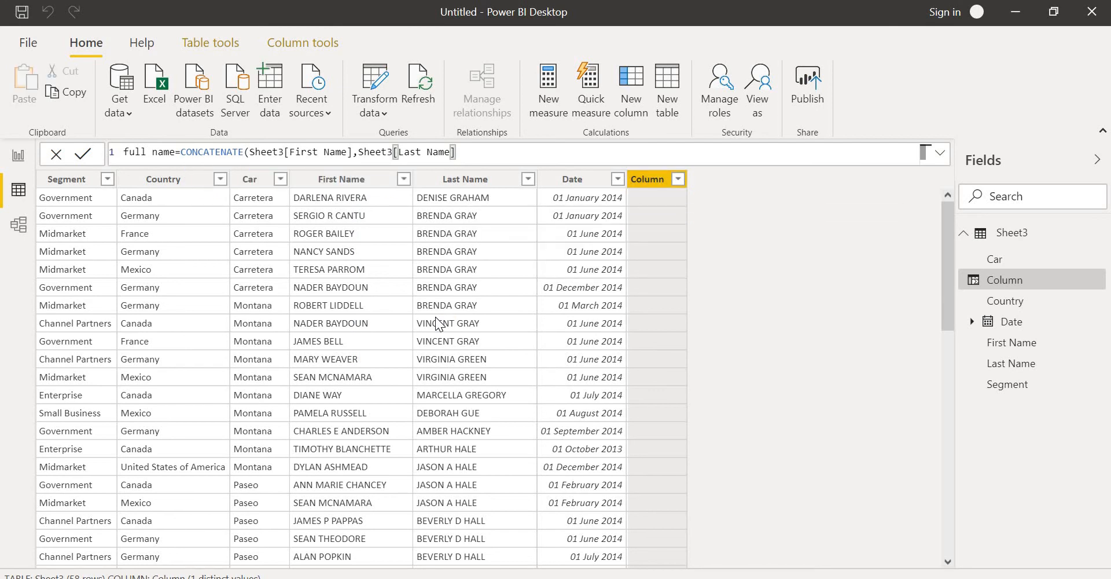
Step: Commit the full name formula and review the full name and Last Name columns
{"action": "left_click", "coordinate": [81, 154]}
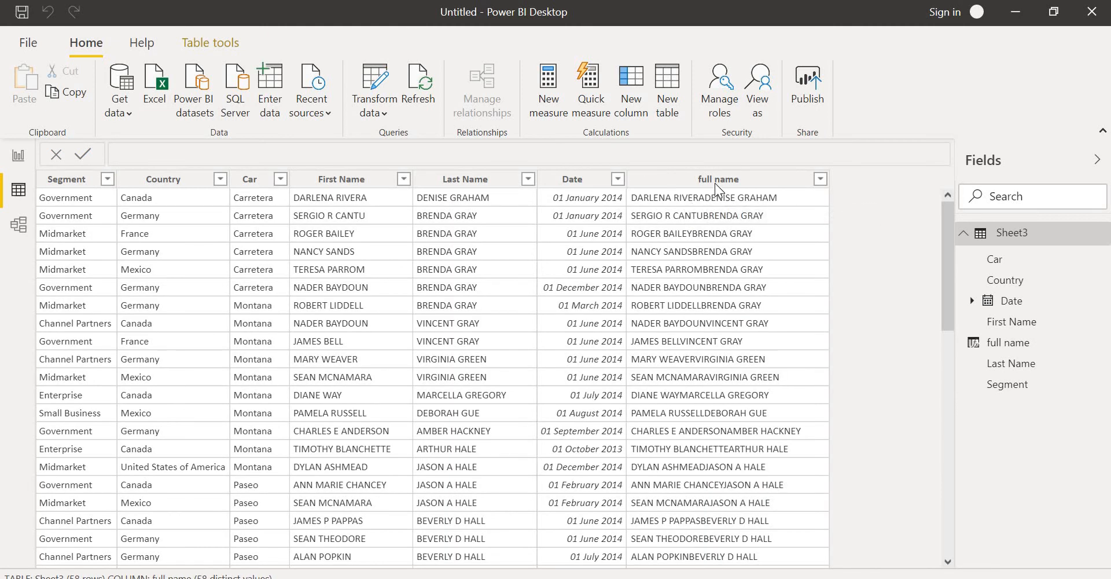
{"action": "left_click", "coordinate": [718, 178]}
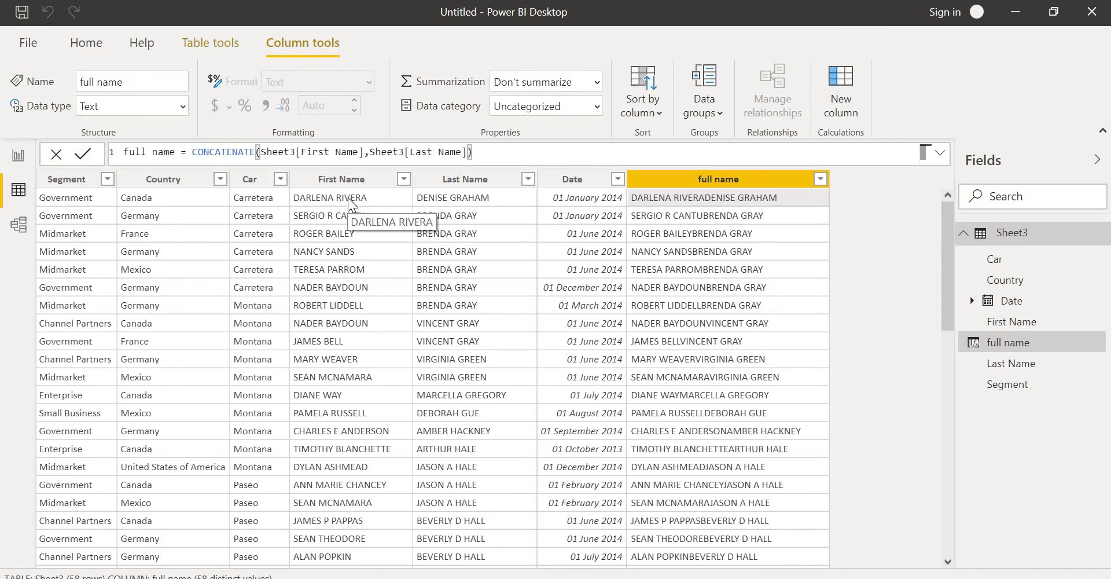
{"action": "left_click", "coordinate": [465, 178]}
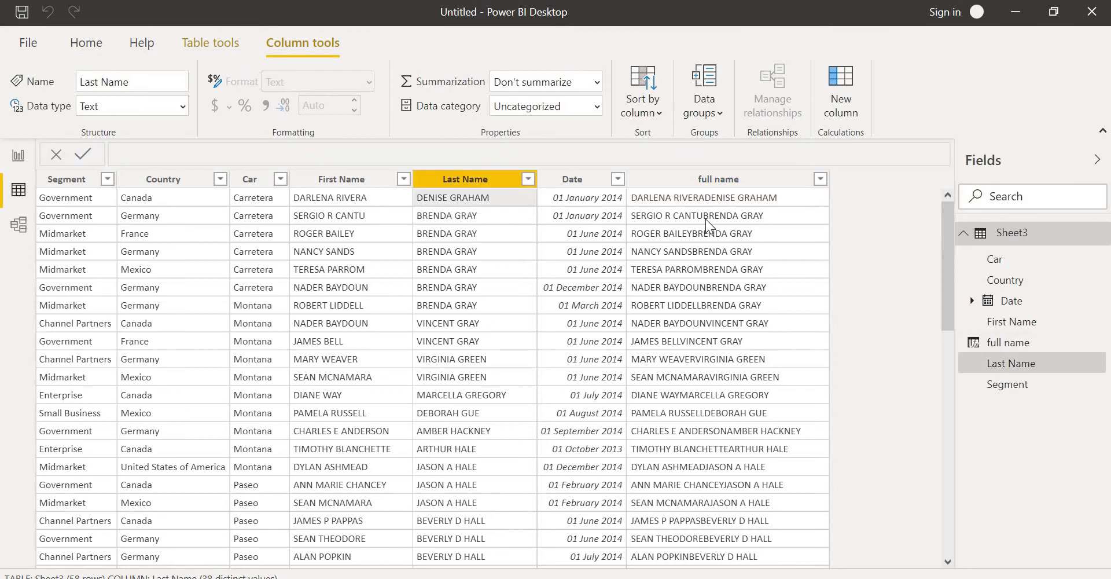
{"action": "mouse_move", "coordinate": [482, 225]}
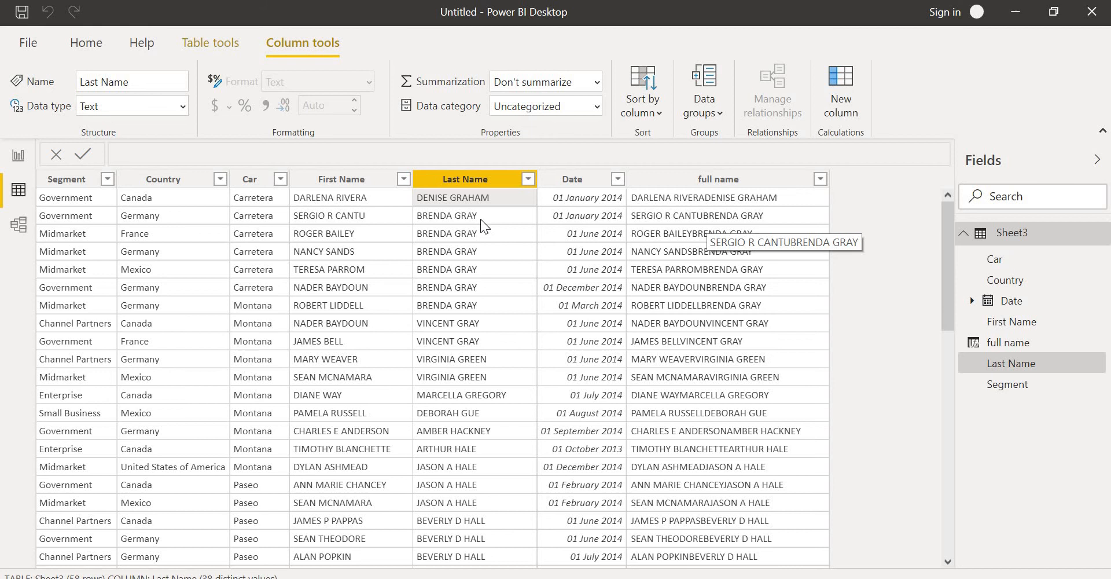
{"action": "mouse_move", "coordinate": [715, 217]}
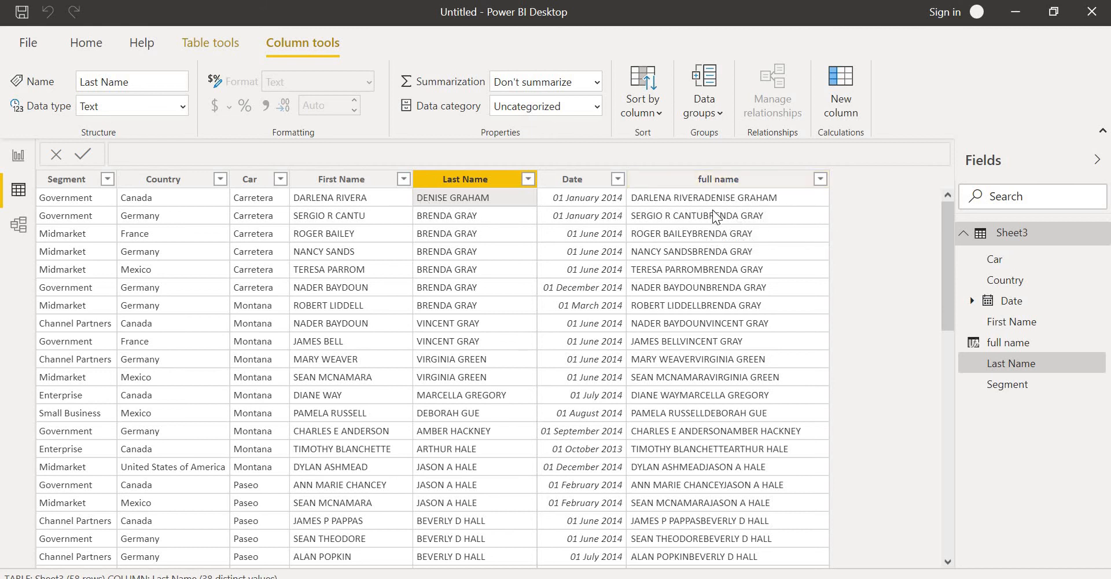
{"action": "mouse_move", "coordinate": [707, 205]}
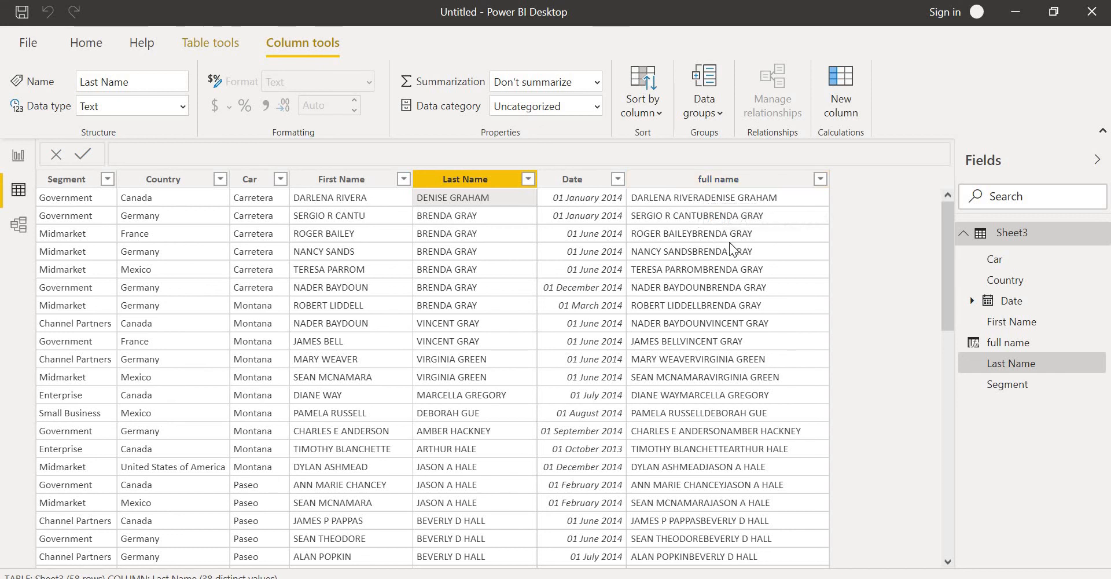
{"action": "mouse_move", "coordinate": [731, 248]}
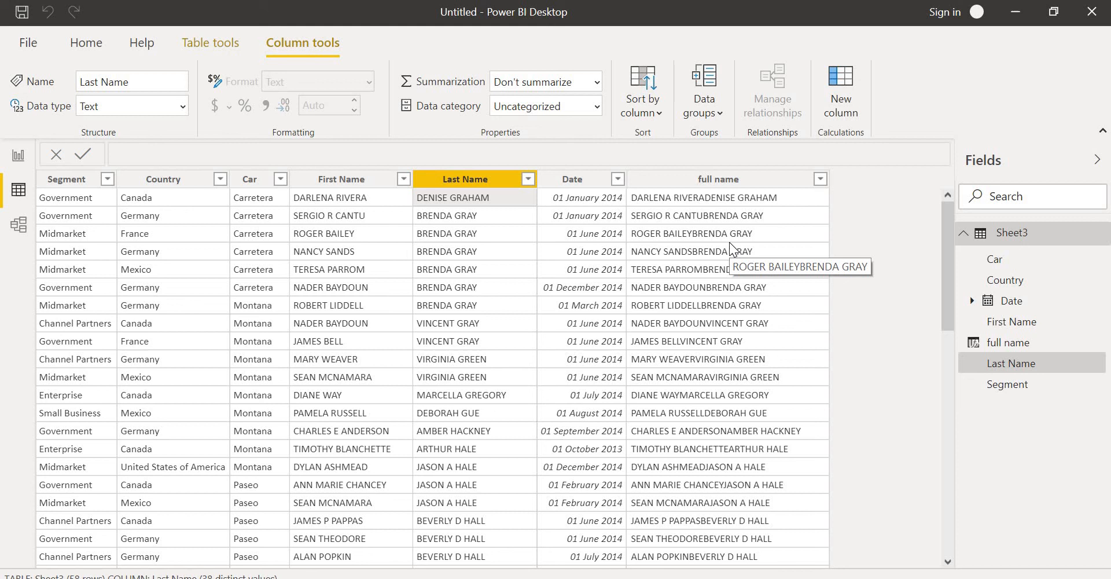